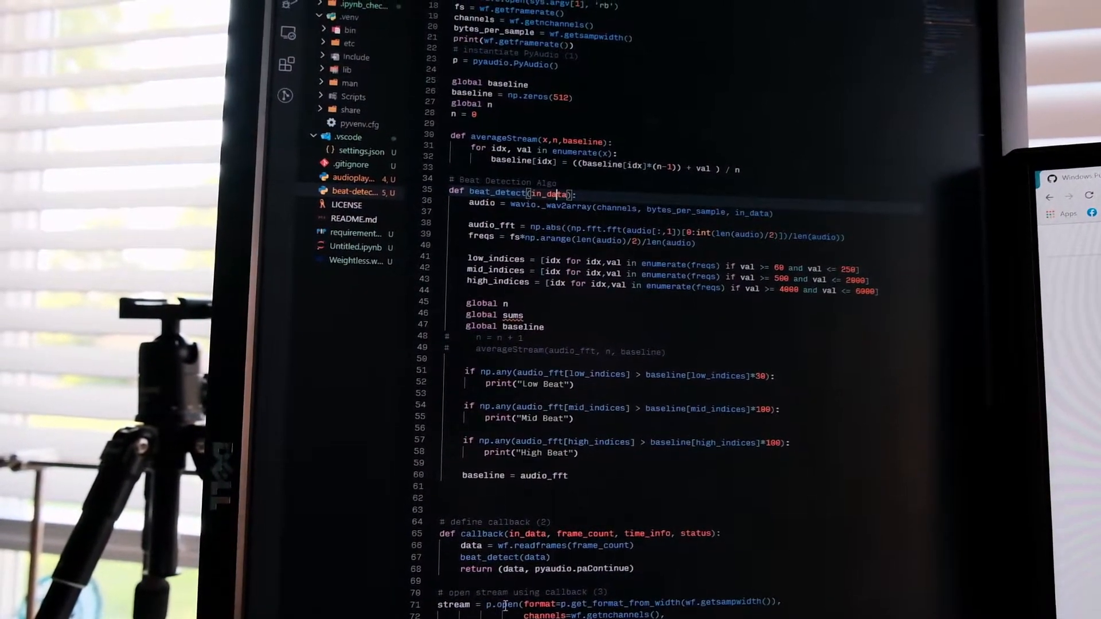
- Review the 4000 high-frequency threshold, then run beat-detector.py on Weightless.wav
scroll("down", 3)
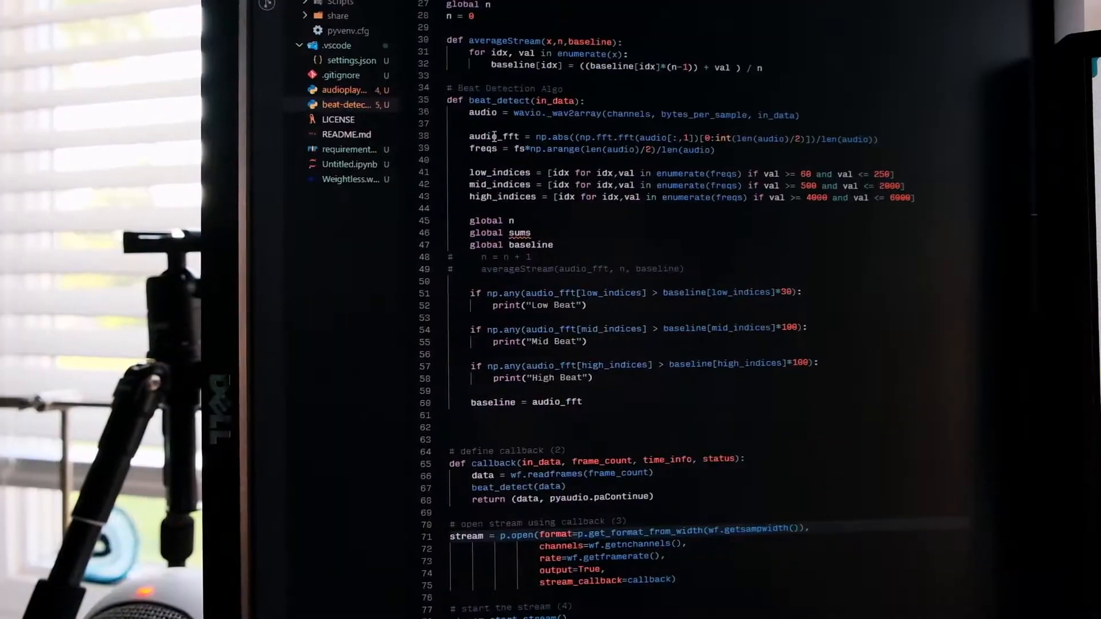
scroll("down", 3)
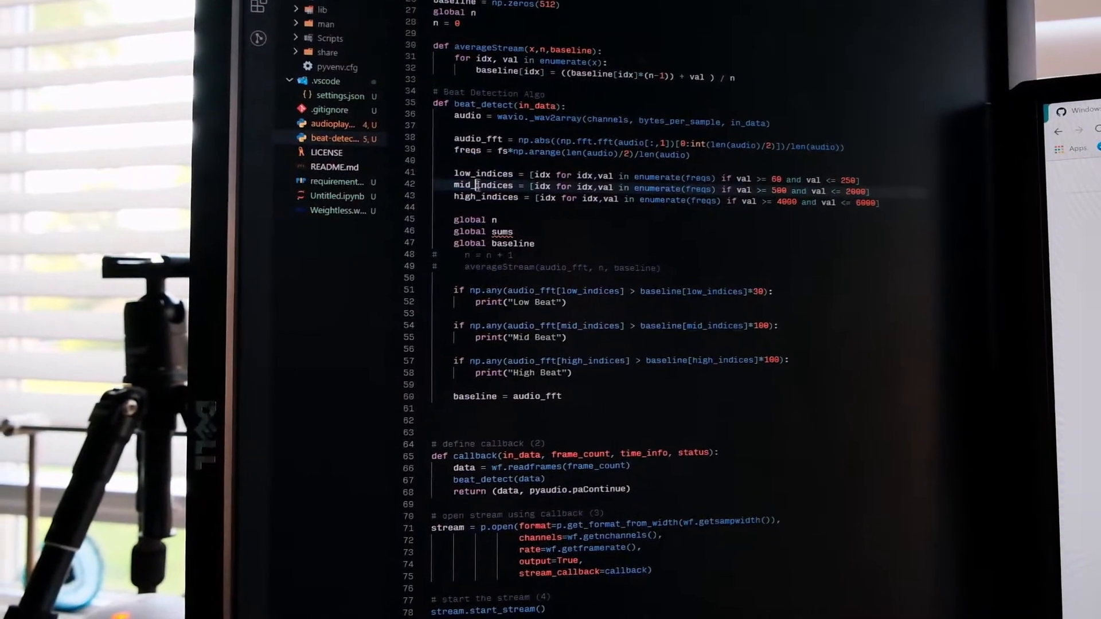
double_click(479, 185)
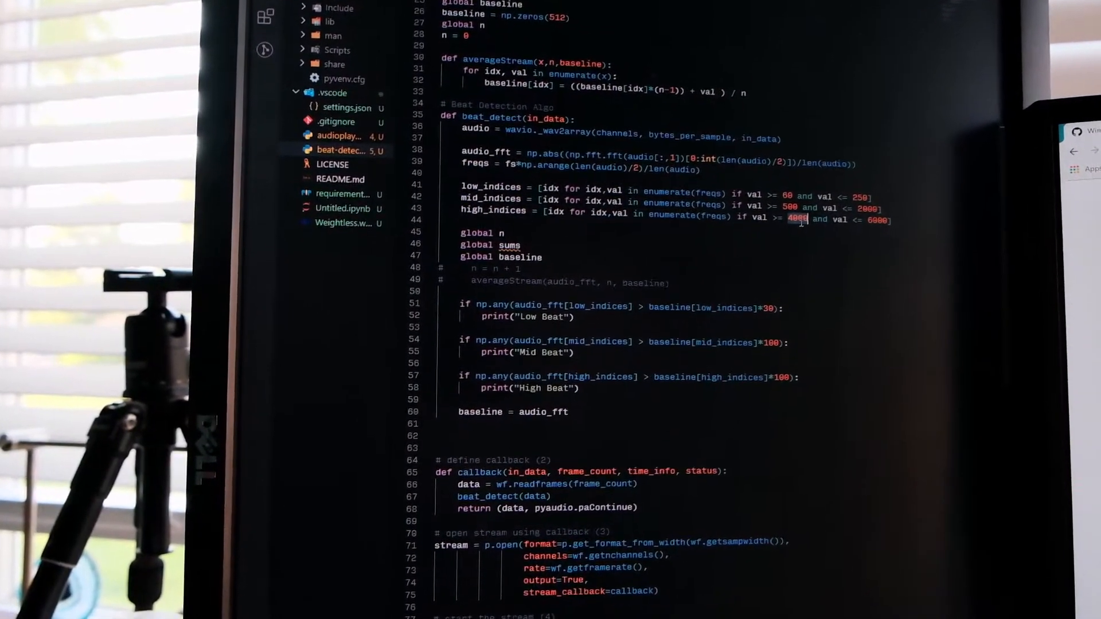
scroll("down", 3)
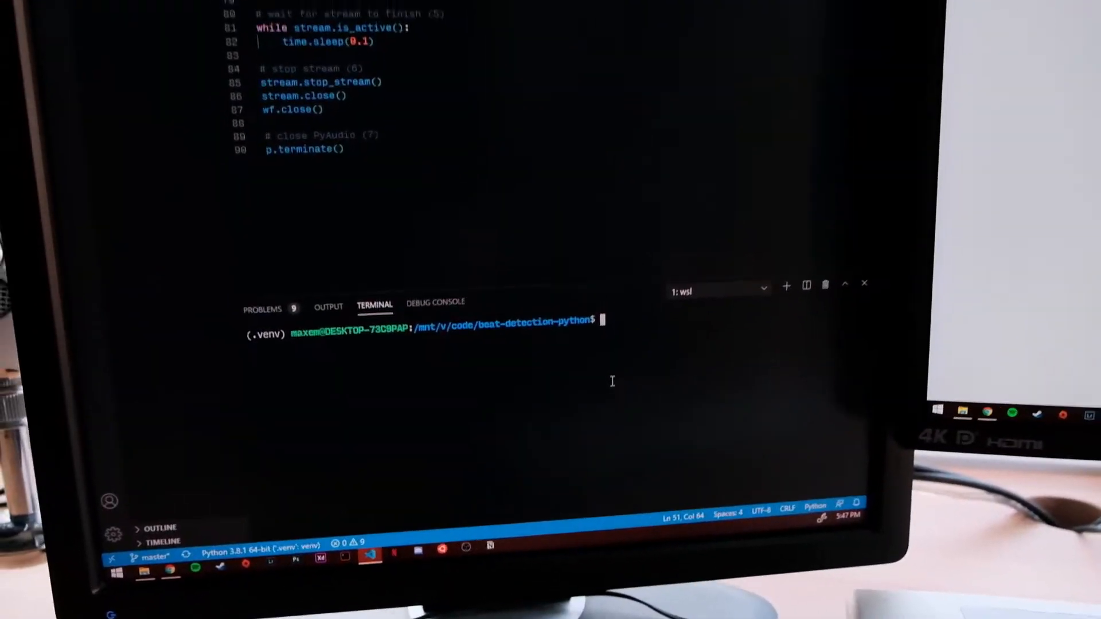
type("python beat-detector.py Weightless.wav")
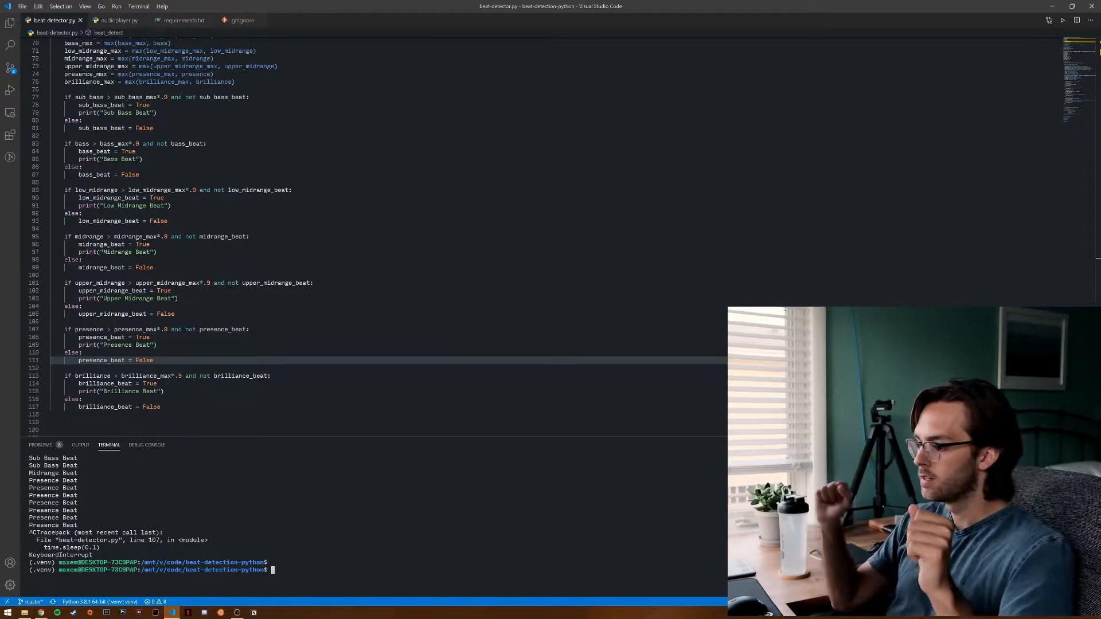
- Relaunch python beat-detector.py Weightless.wav in the terminal
type("python beat-detector.py Weightless.wav")
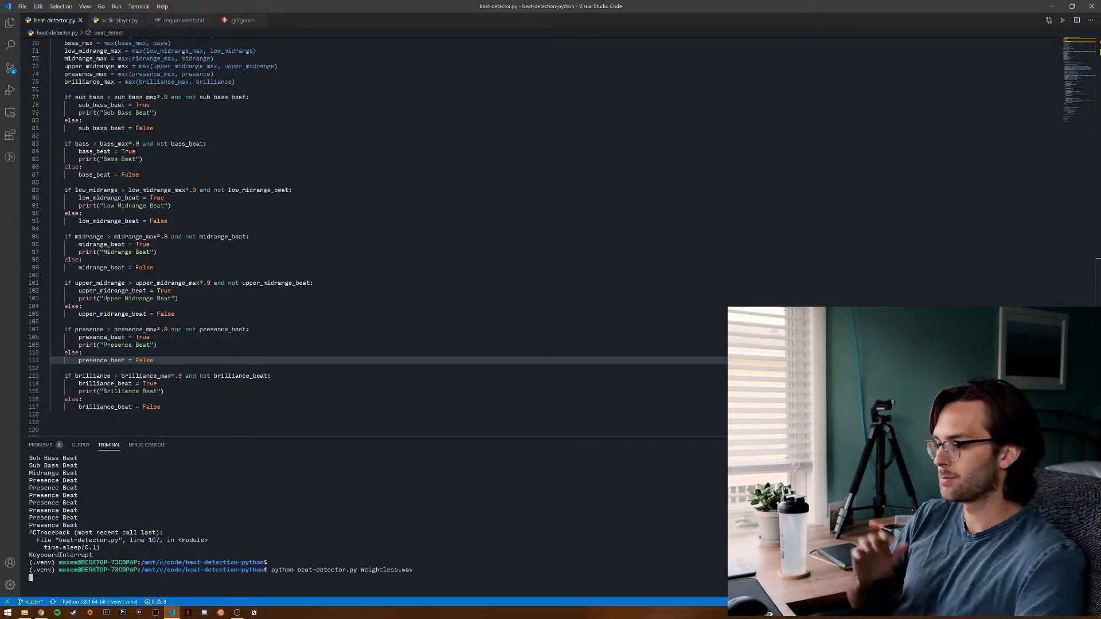